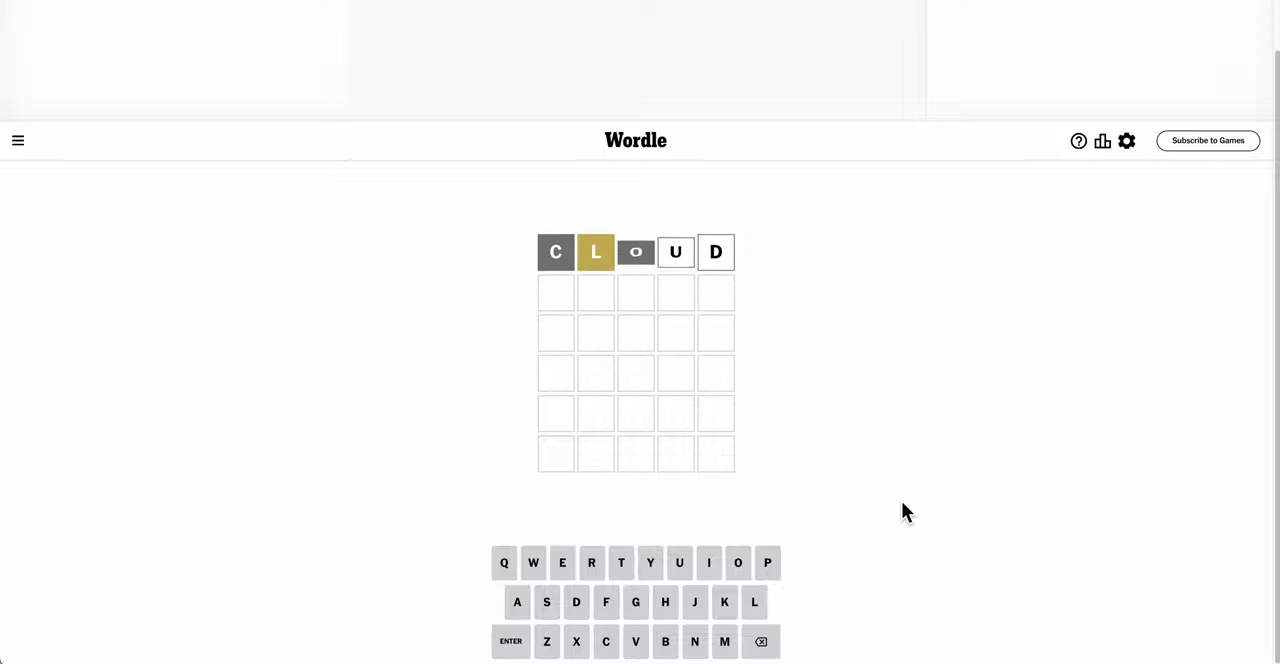
# Submit the first guess CLOUD so it is scored on the board.
pyautogui.press('enter')
pyautogui.write('LARGE')
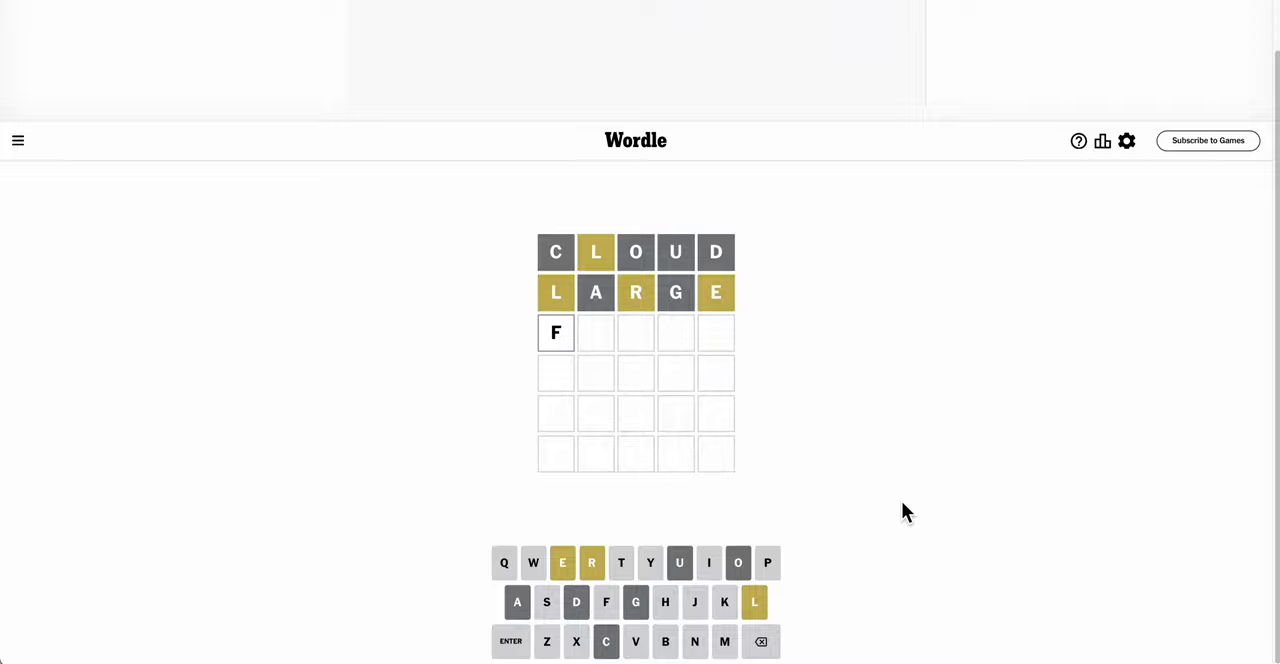
# Complete FLIER as the third guess and continue entering the fourth guess RELET.
pyautogui.write('LIER')
pyautogui.click(636, 372)
pyautogui.write('RELET')
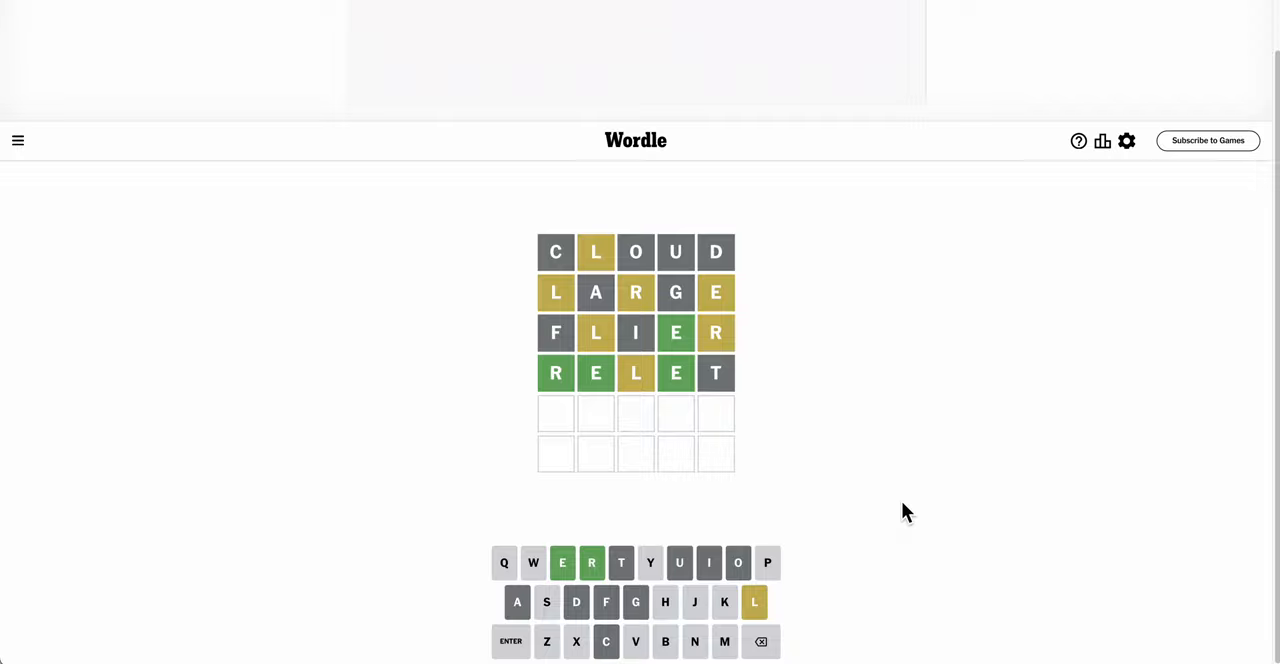
pyautogui.write('E')
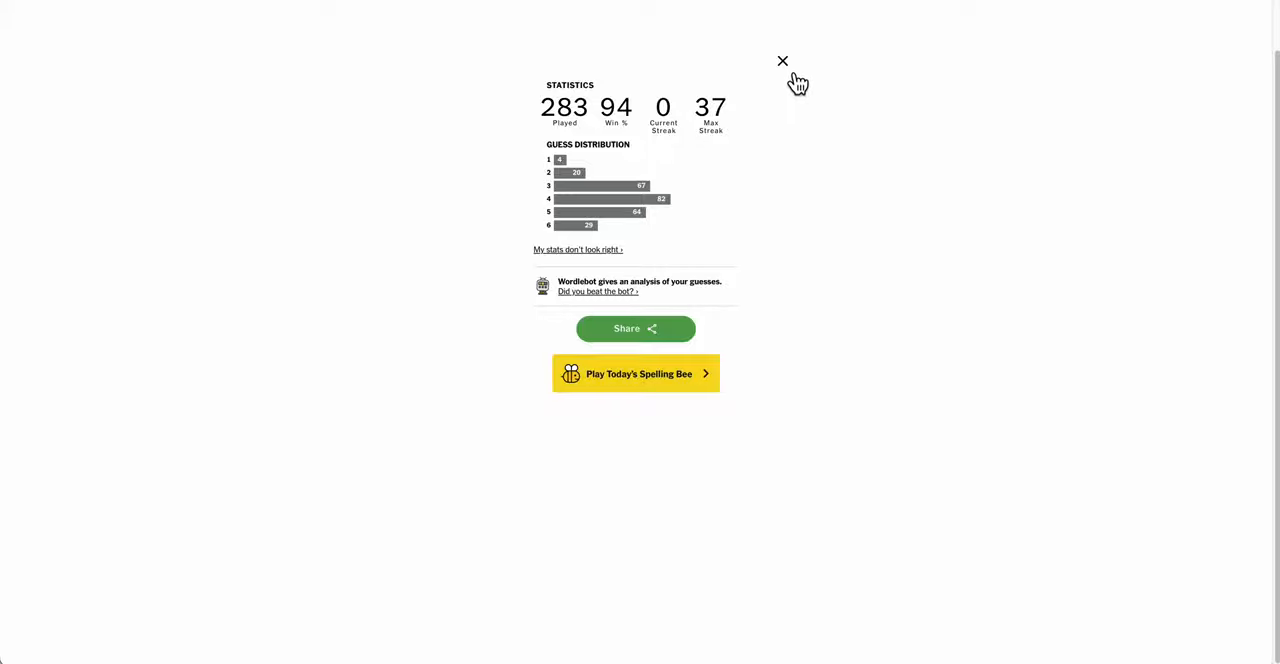
# Close the Statistics dialog to reveal the finished board with answer REPEL.
pyautogui.click(783, 61)
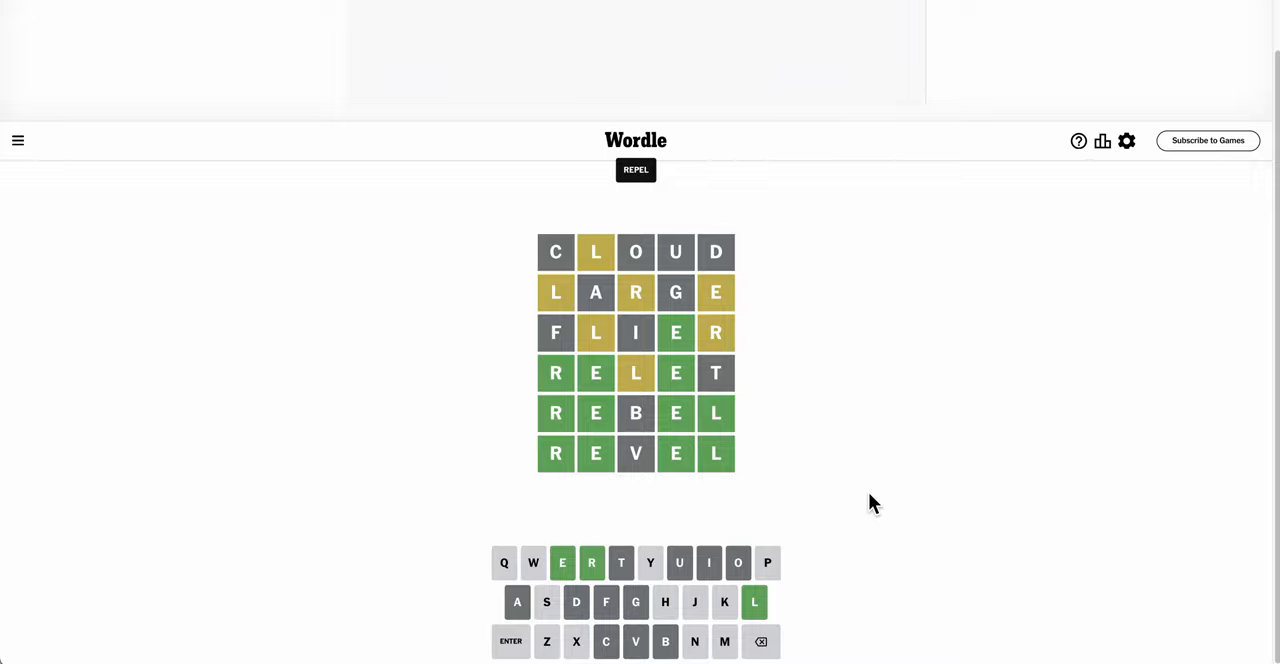
pyautogui.moveTo(913, 516)
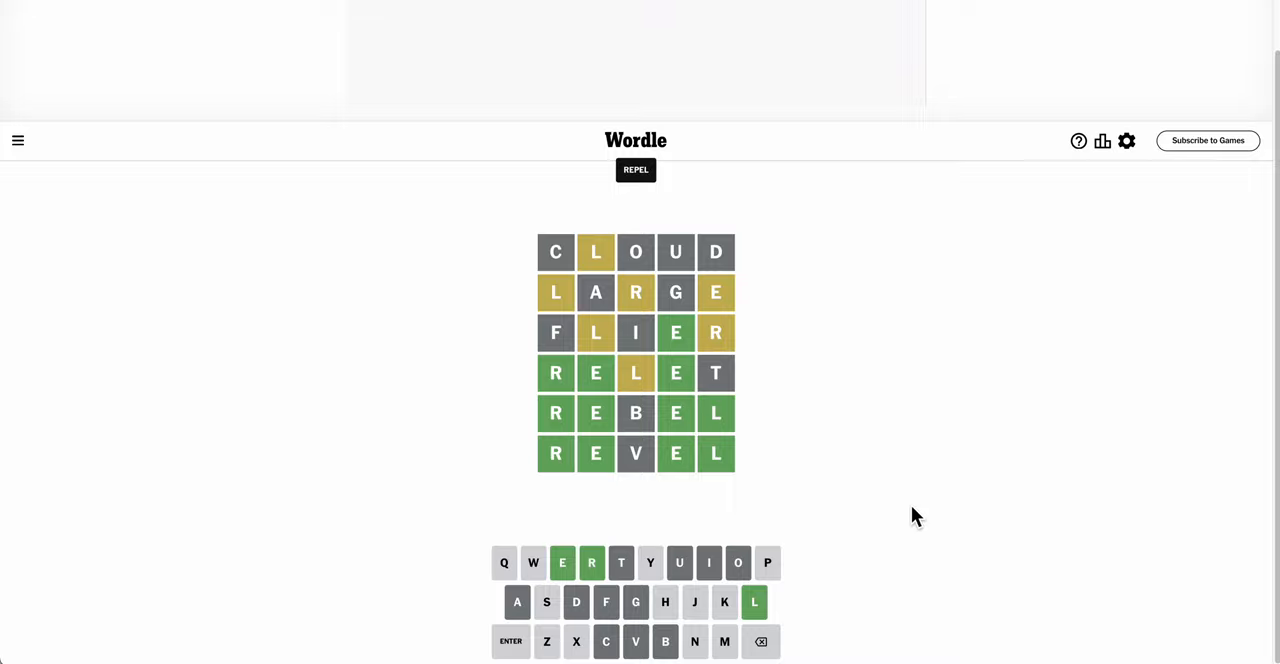
pyautogui.moveTo(1046, 463)
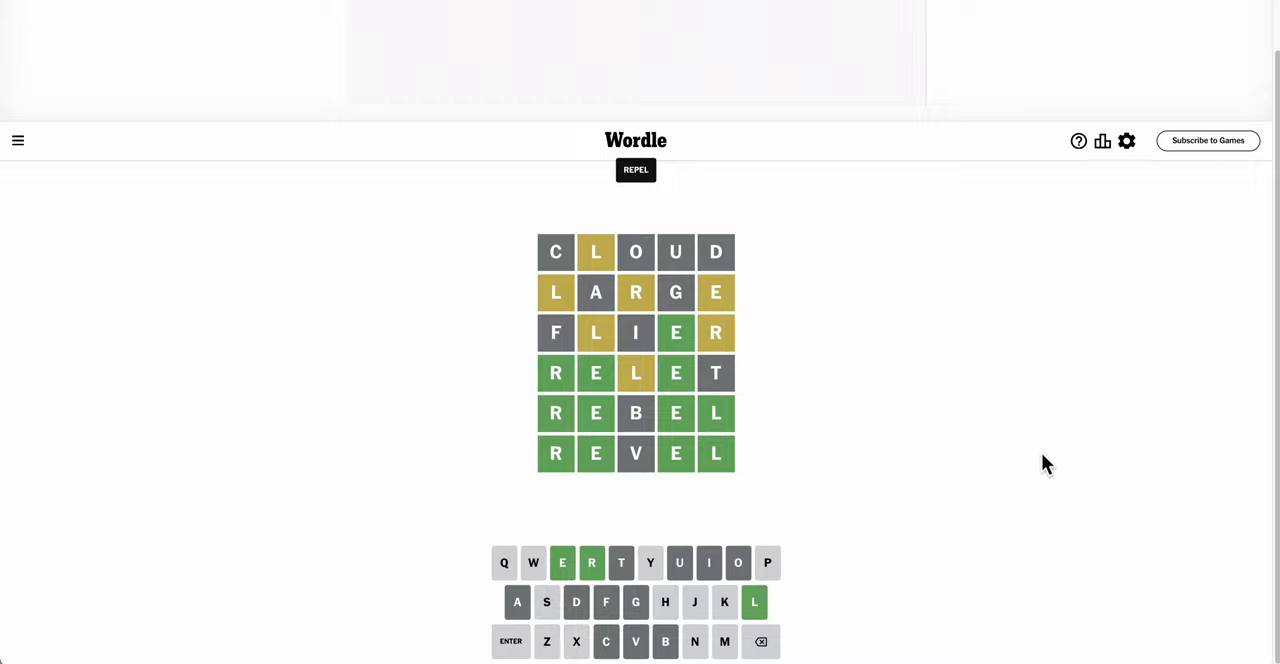